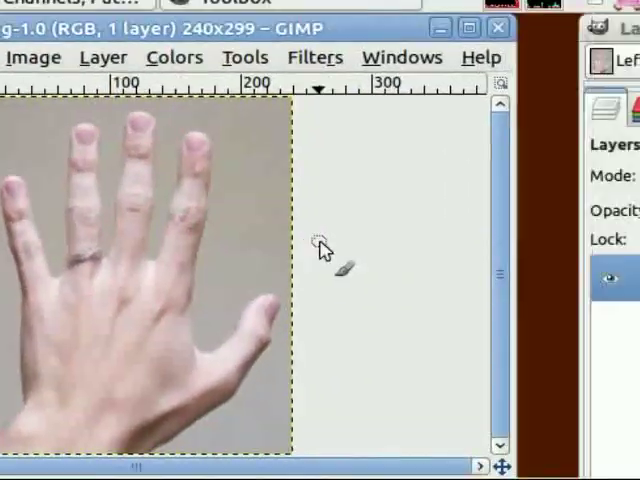
# - Open RightHand.jpg from the File menu into its own window beside LeftHand.jpg
pyautogui.click(247, 74)
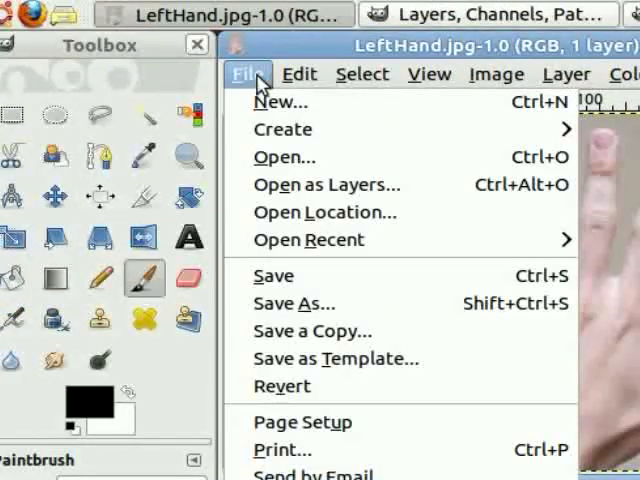
pyautogui.click(284, 157)
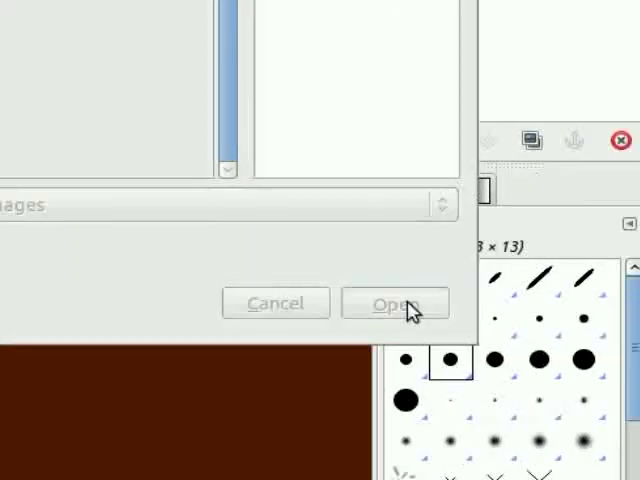
pyautogui.click(395, 303)
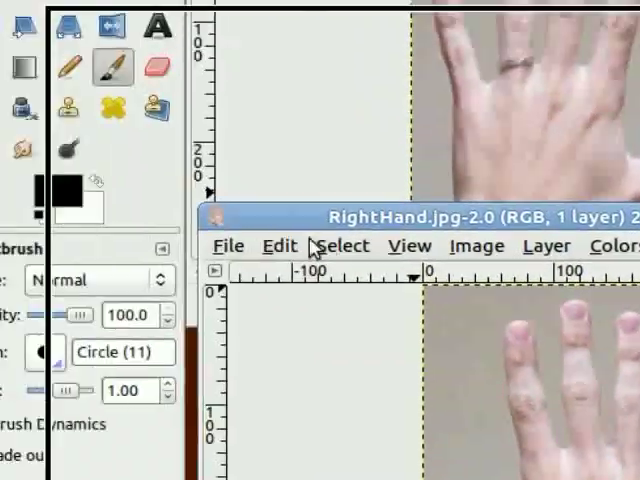
pyautogui.click(278, 245)
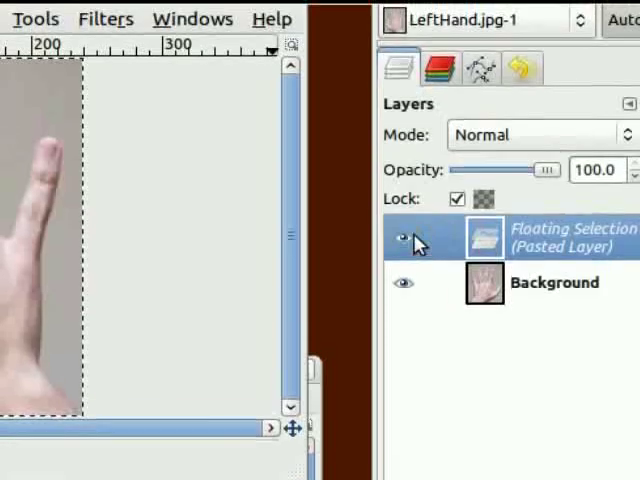
pyautogui.moveTo(402, 130)
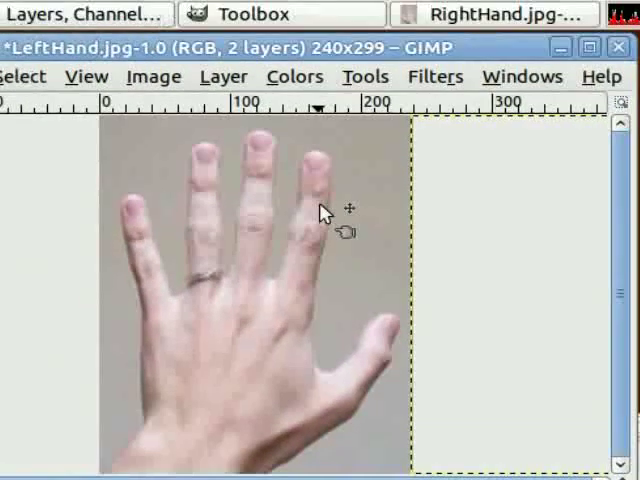
pyautogui.click(154, 76)
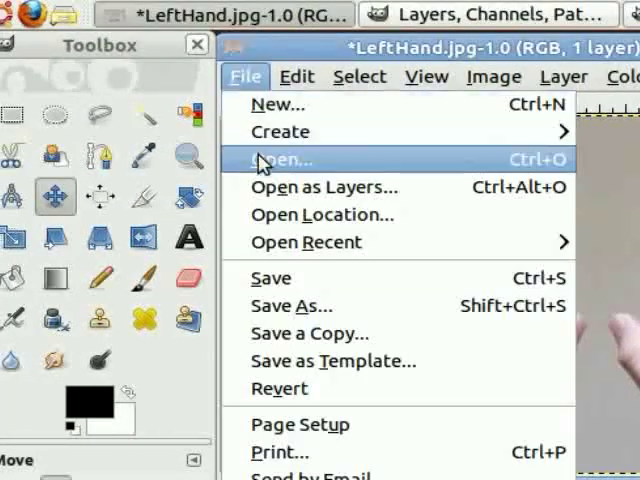
# - Load the smiley image file as a separate image
pyautogui.click(282, 159)
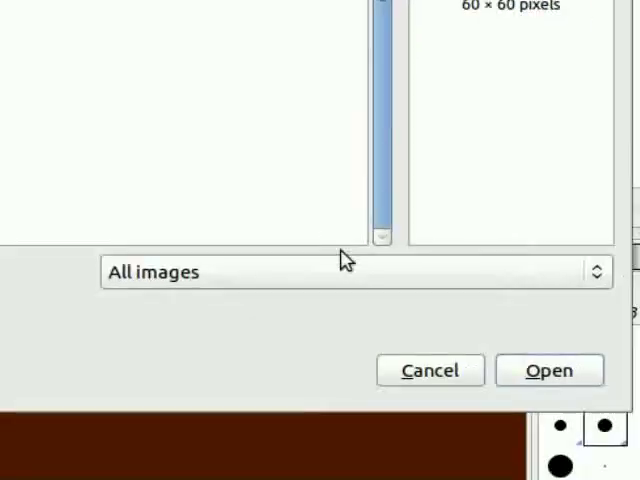
pyautogui.click(535, 370)
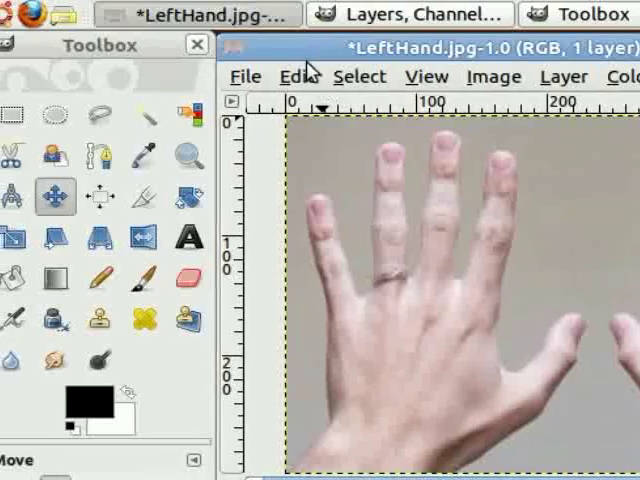
# - Use the Edit menu to bring the yellow smiley into LeftHand.jpg
pyautogui.click(296, 76)
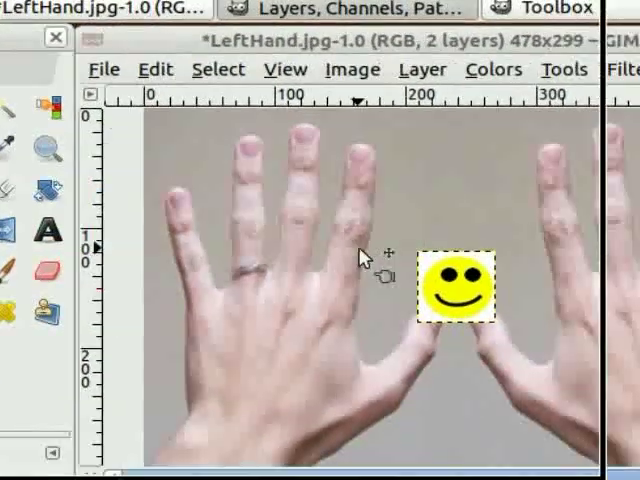
# - Drag the smiley layer onto the back of the left hand
pyautogui.moveTo(456, 284); pyautogui.dragTo(322, 247)
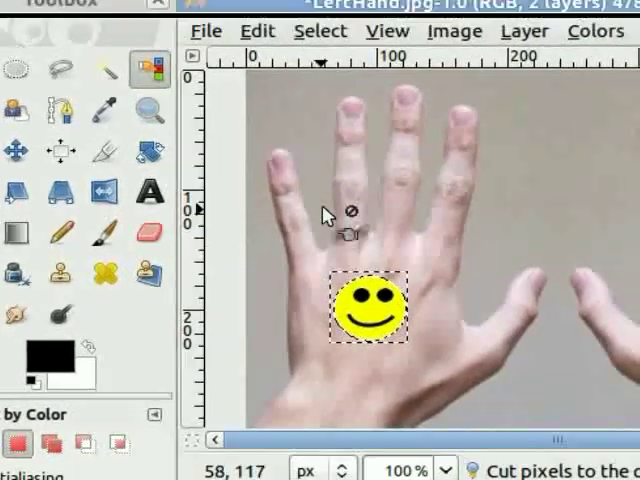
# - Open the Select menu to clear the selection around the smiley
pyautogui.click(320, 31)
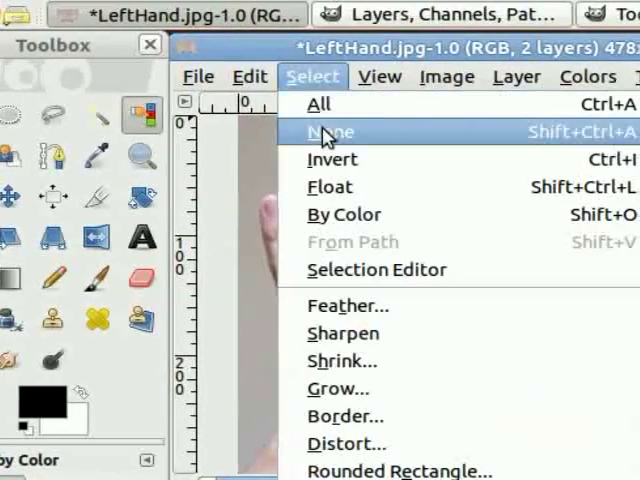
# - Deselect, set the pasted smiley layer to 50 opacity, and merge it down
pyautogui.click(328, 131)
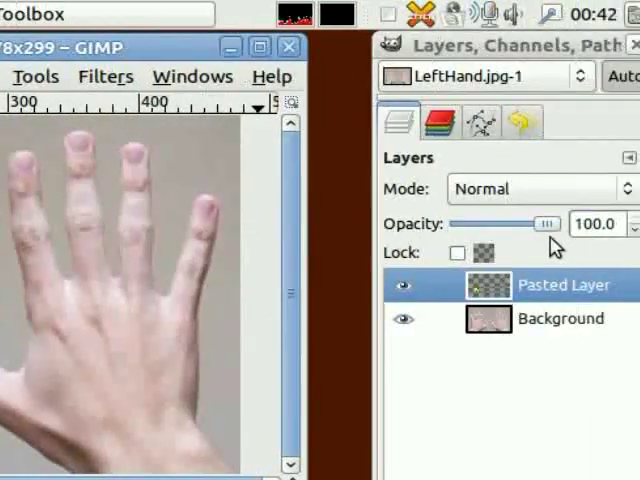
pyautogui.click(594, 224)
pyautogui.write('50')
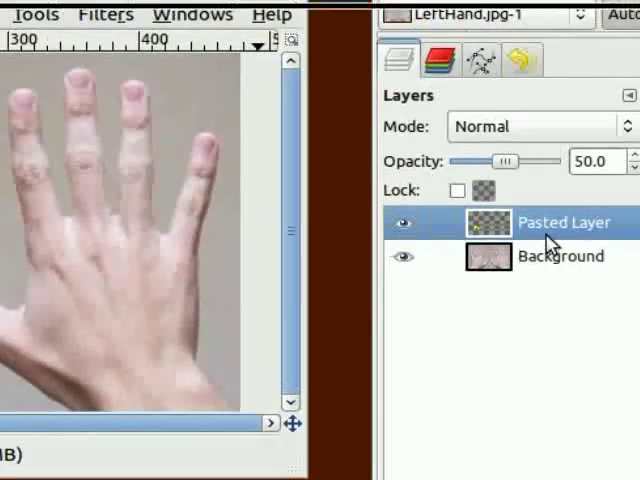
pyautogui.rightClick(563, 222)
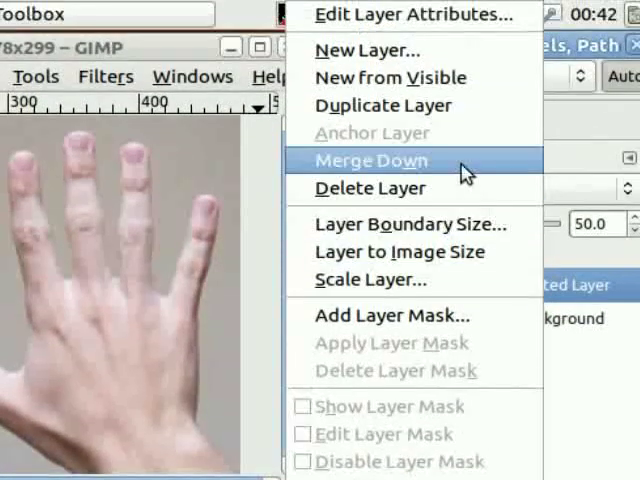
pyautogui.click(370, 160)
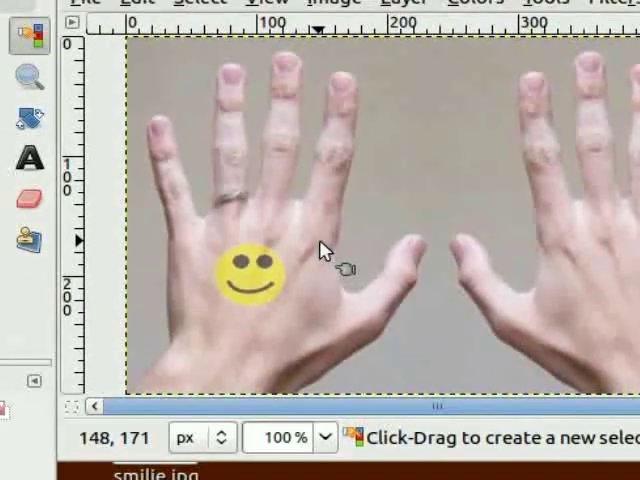